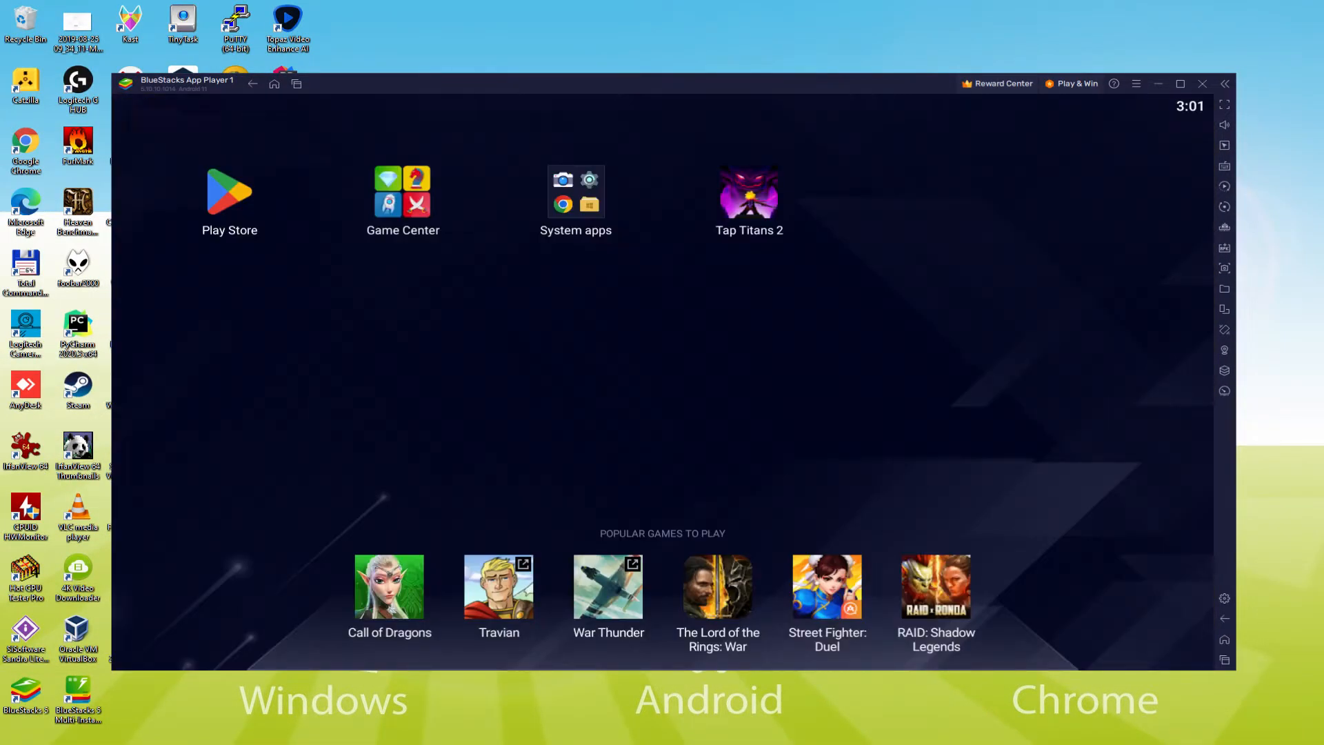
- Launch Tap Titans 2 from the BlueStacks home screen
left_click(748, 193)
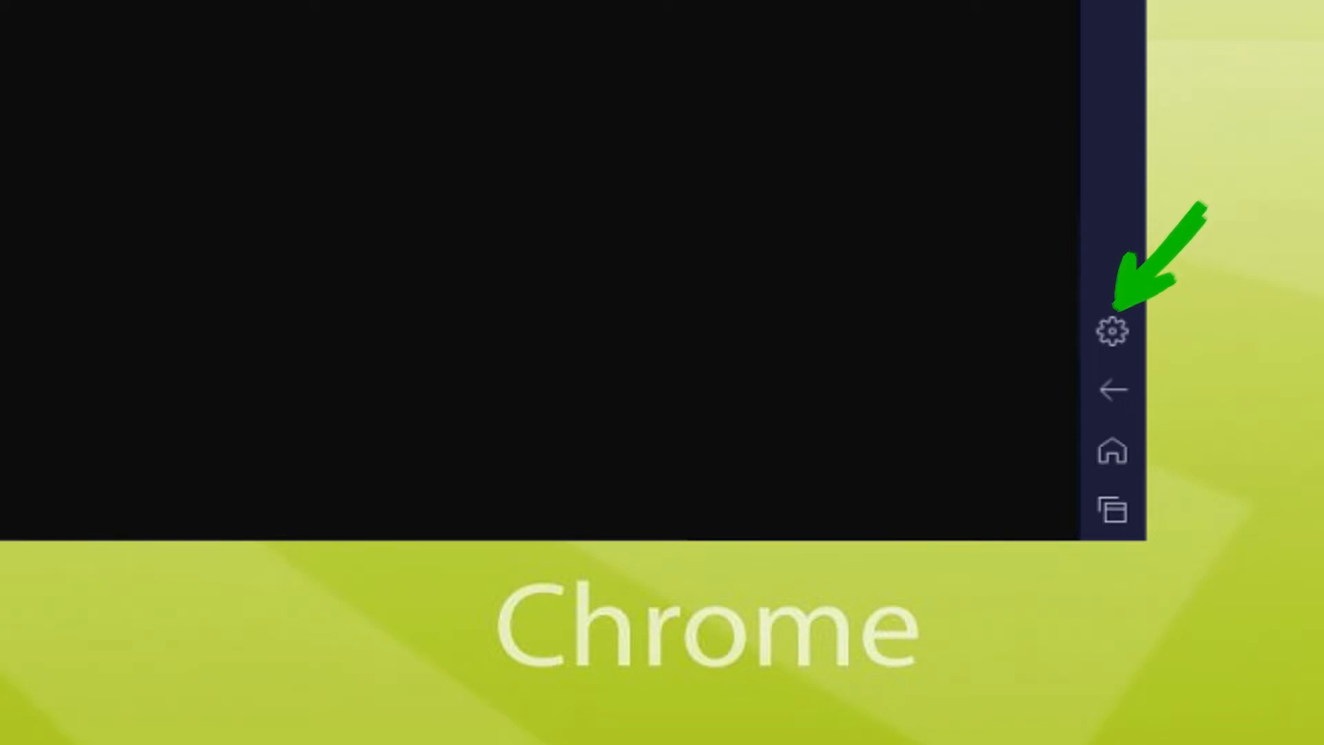
- Open the emulator's Settings from the right toolbar gear icon
left_click(1113, 330)
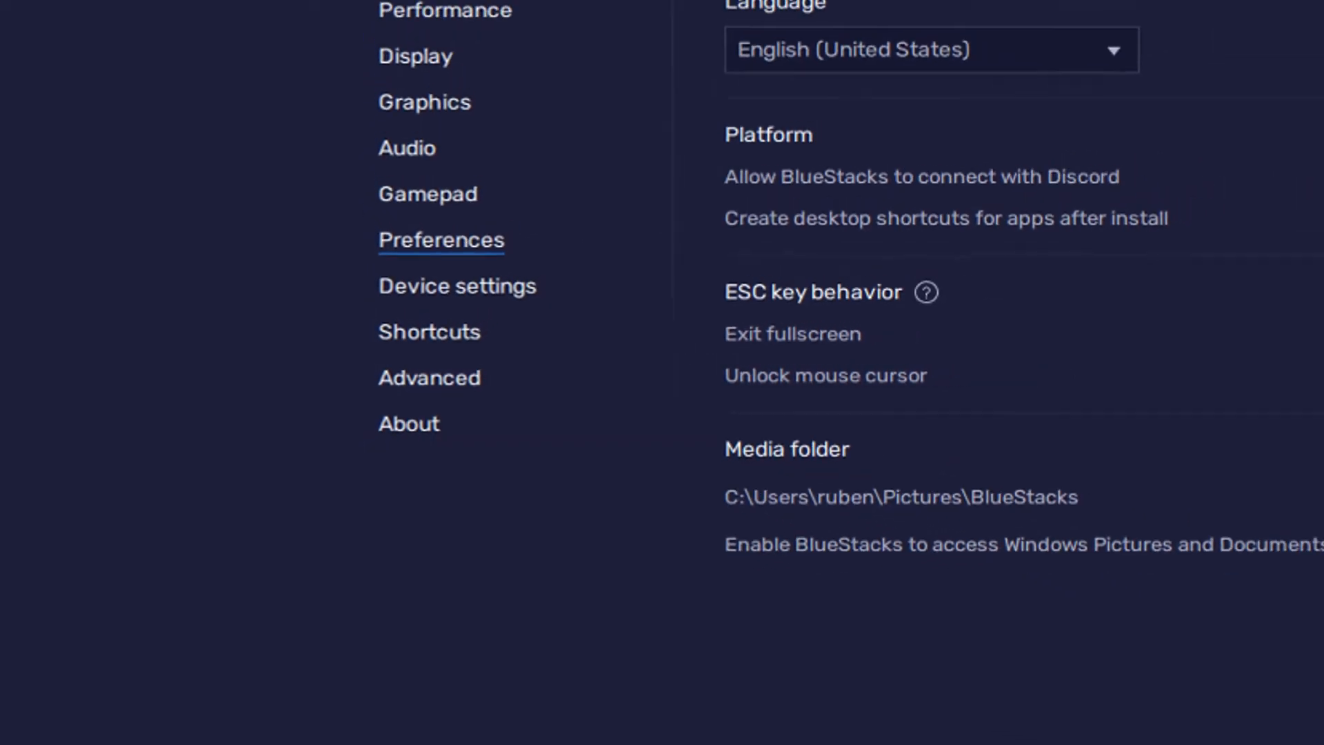